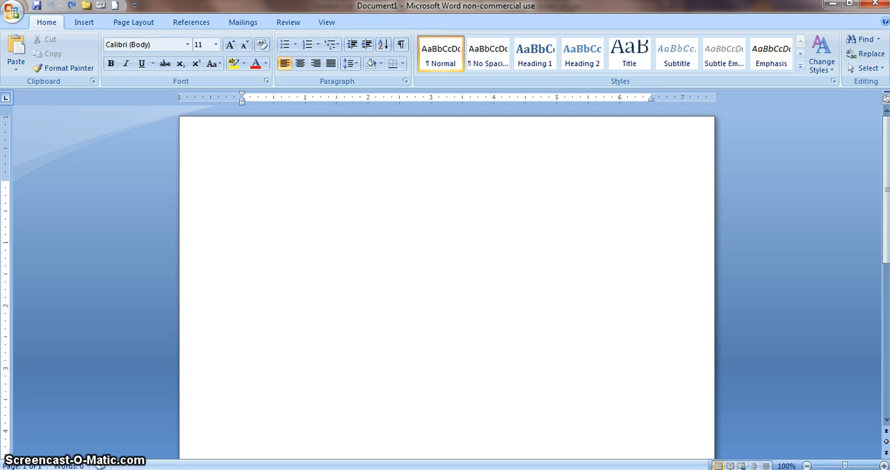
Step: Bring up Page Layout's preset margin sizes to choose Normal 1-inch margins
{"action": "left_click", "coordinate": [242, 185]}
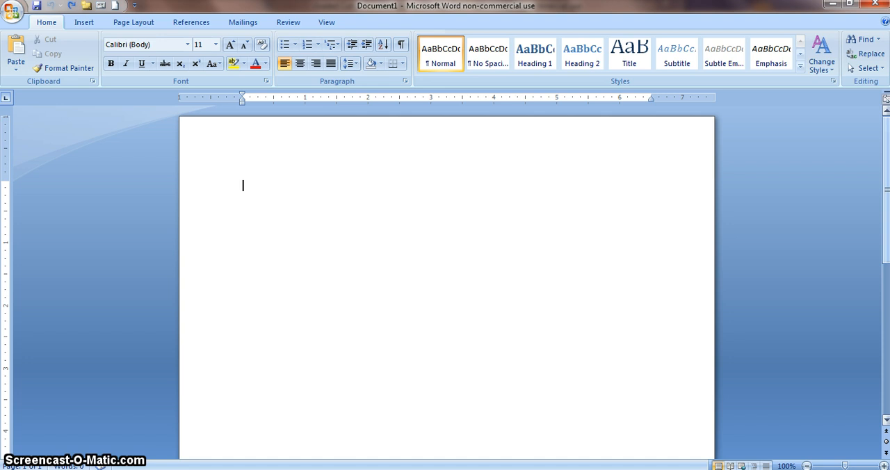
{"action": "mouse_move", "coordinate": [884, 247]}
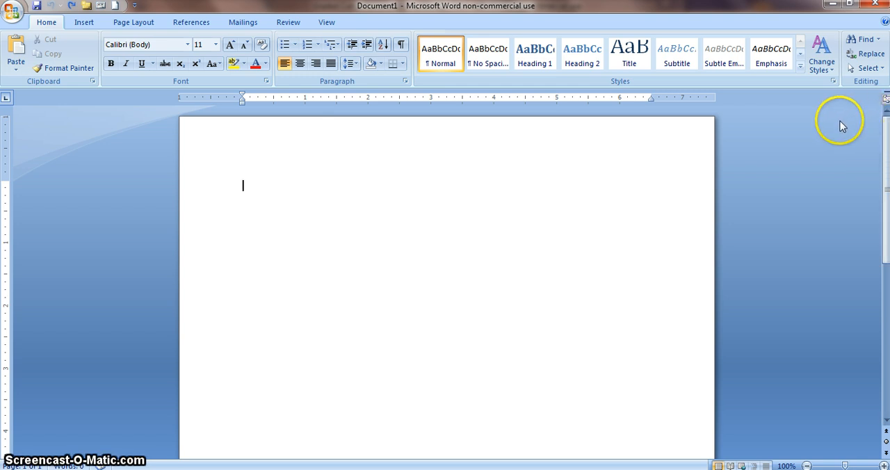
{"action": "mouse_move", "coordinate": [842, 127]}
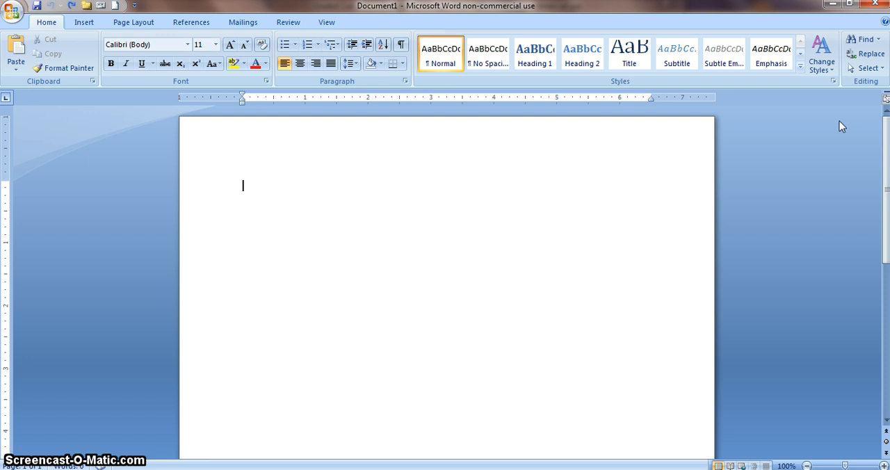
{"action": "mouse_move", "coordinate": [788, 143]}
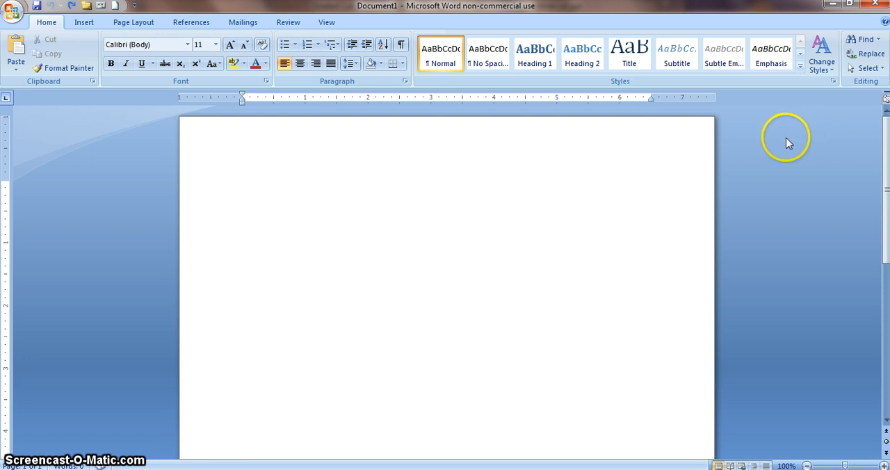
{"action": "mouse_move", "coordinate": [617, 160]}
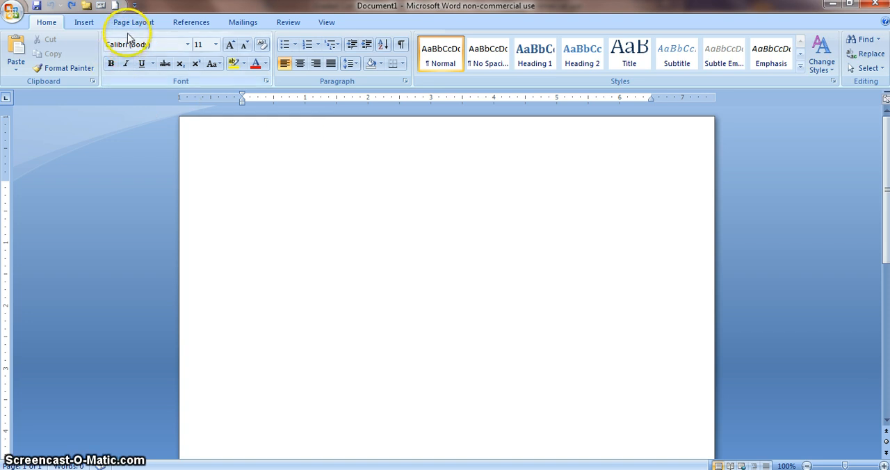
{"action": "left_click", "coordinate": [133, 22]}
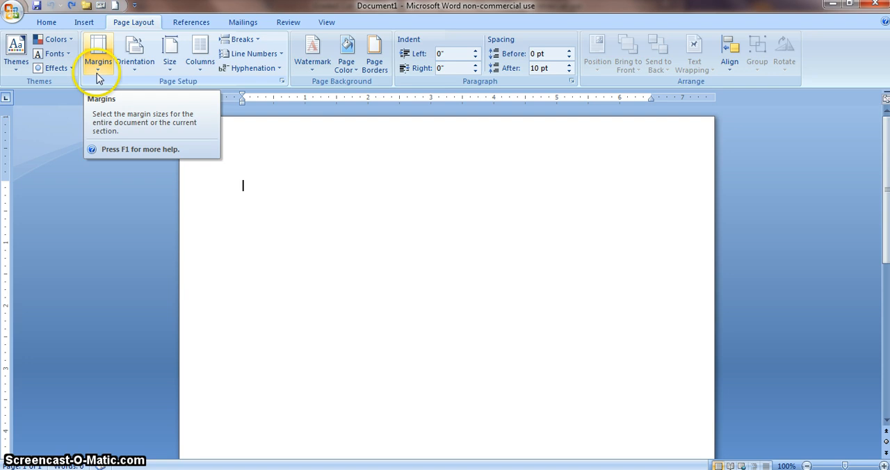
{"action": "left_click", "coordinate": [99, 53]}
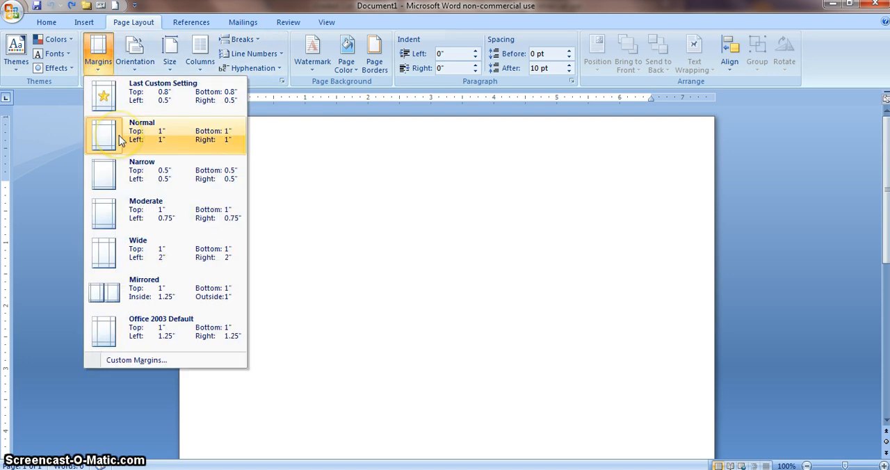
{"action": "mouse_move", "coordinate": [223, 129]}
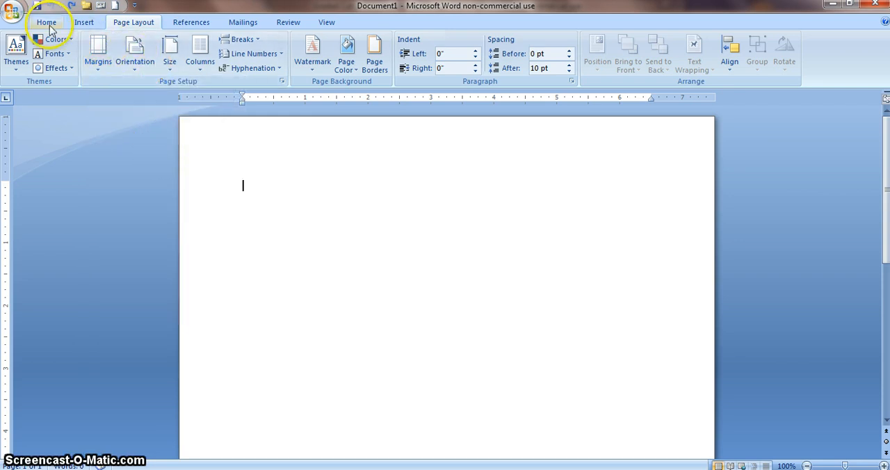
Step: Apply double line spacing with 0 pt before and after through the Paragraph dialog
{"action": "left_click", "coordinate": [46, 22]}
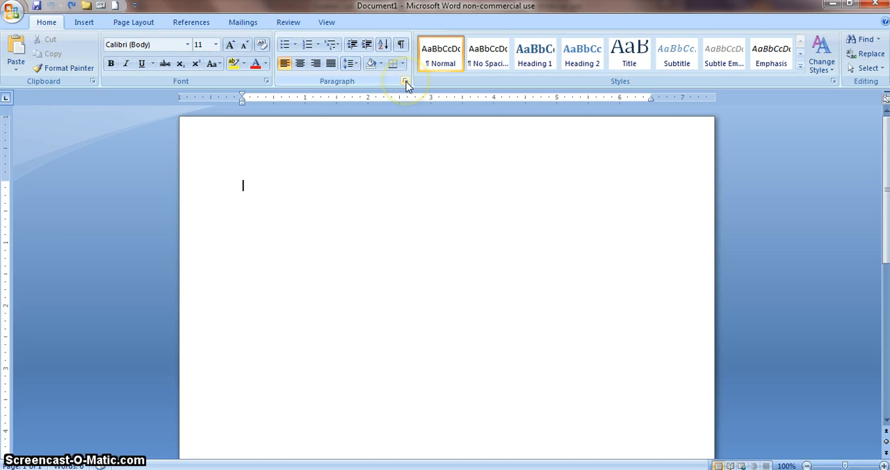
{"action": "left_click", "coordinate": [406, 81]}
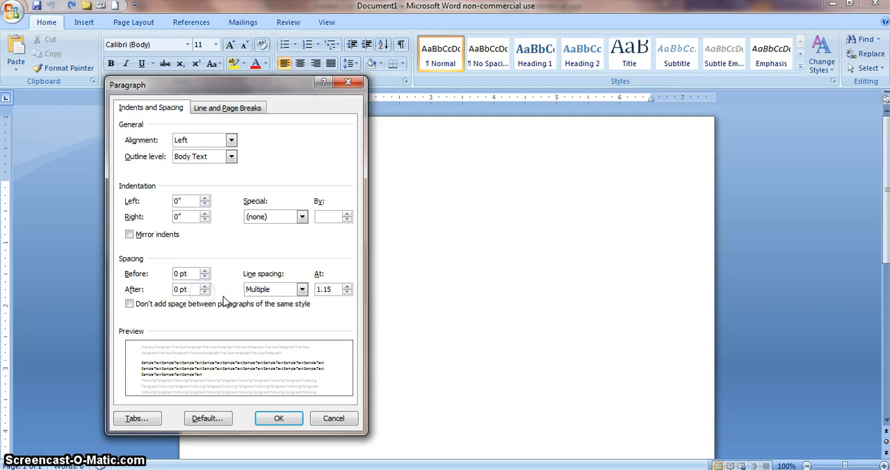
{"action": "mouse_move", "coordinate": [265, 289]}
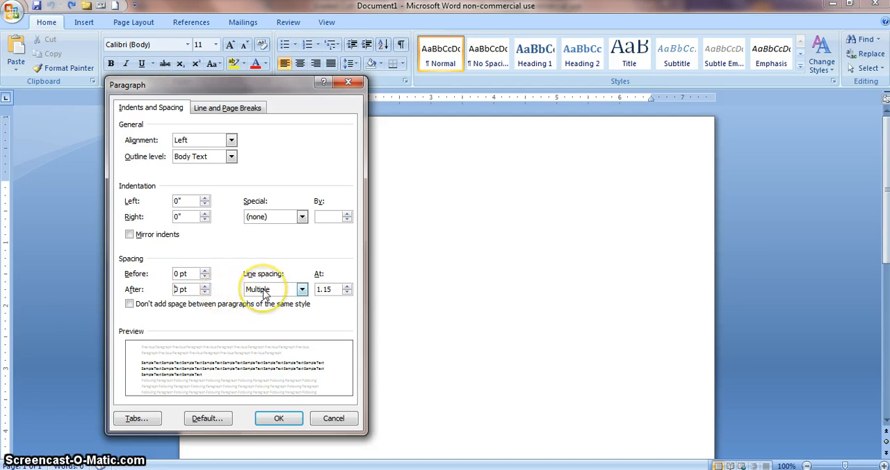
{"action": "left_click", "coordinate": [301, 289]}
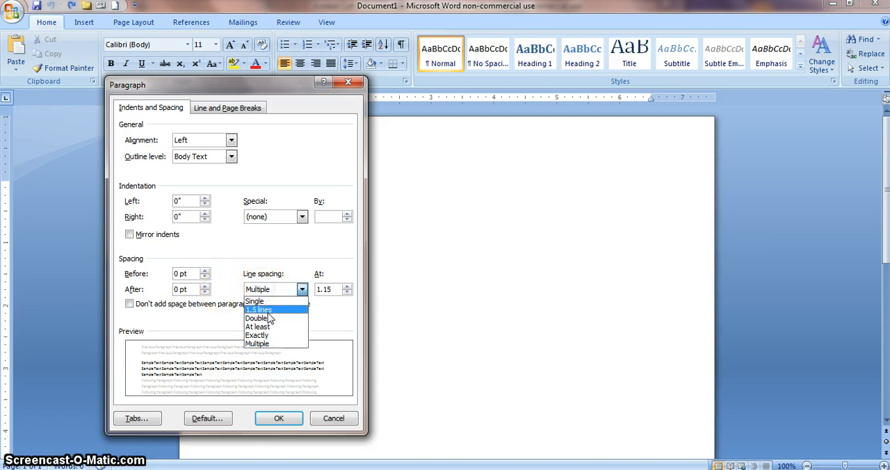
{"action": "left_click", "coordinate": [257, 318]}
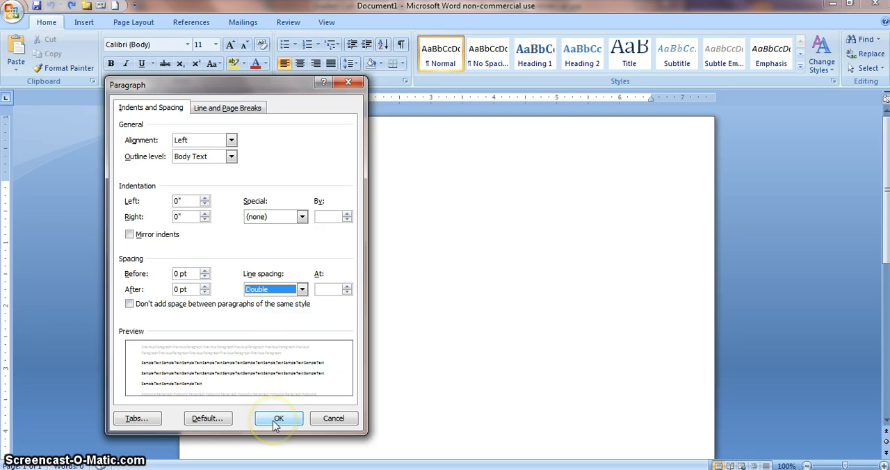
{"action": "left_click", "coordinate": [278, 418]}
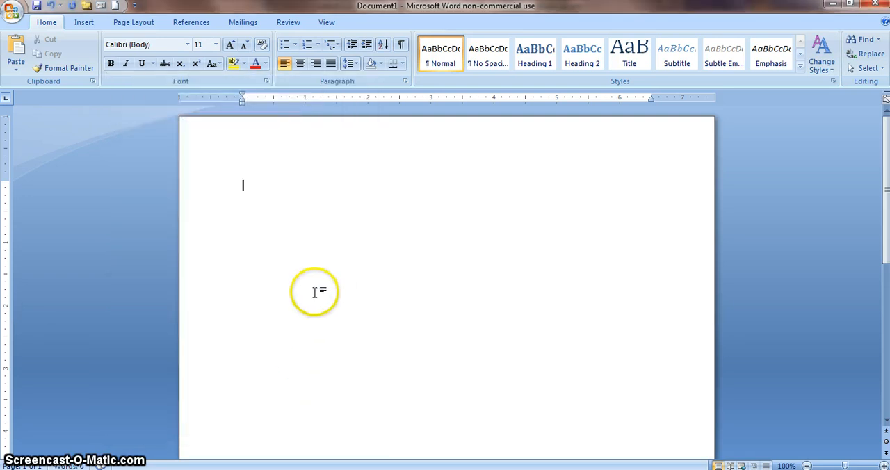
{"action": "mouse_move", "coordinate": [400, 328]}
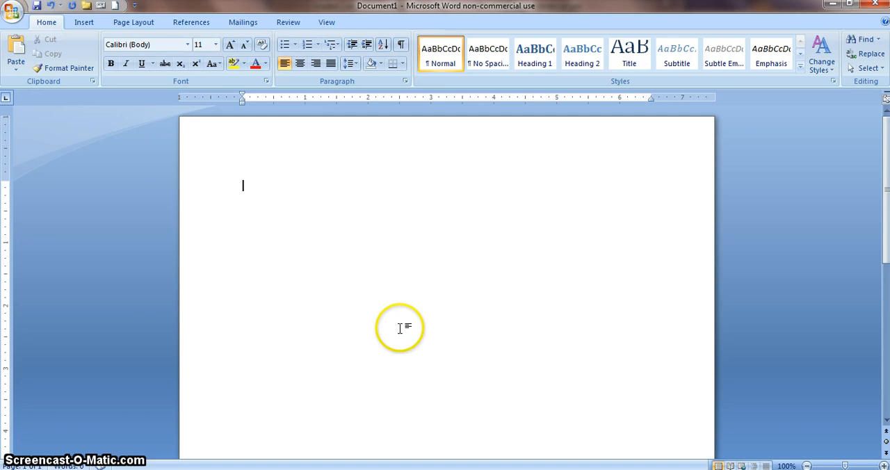
{"action": "mouse_move", "coordinate": [355, 373]}
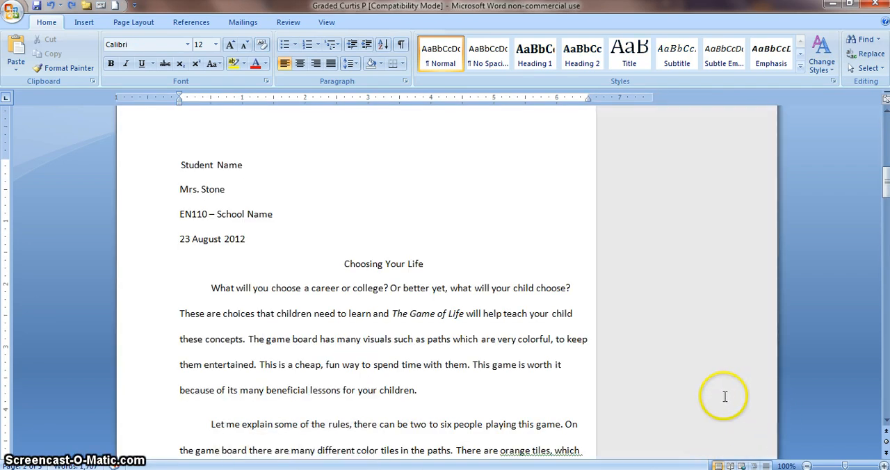
{"action": "mouse_move", "coordinate": [480, 363]}
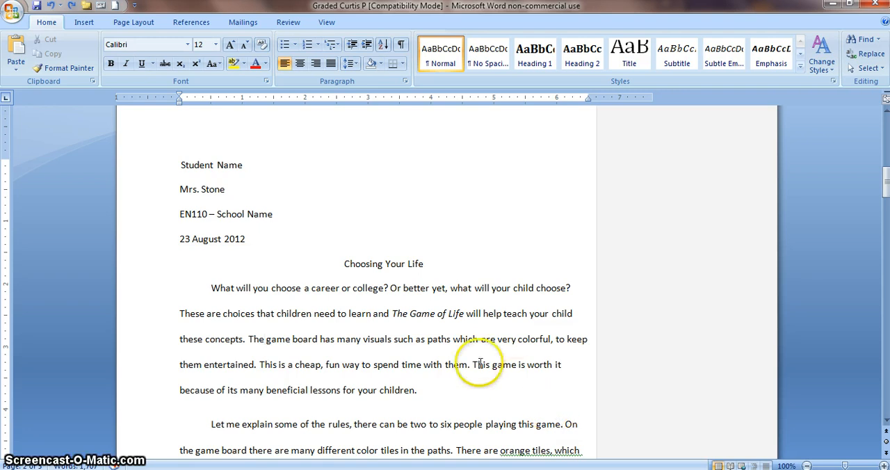
{"action": "mouse_move", "coordinate": [428, 328]}
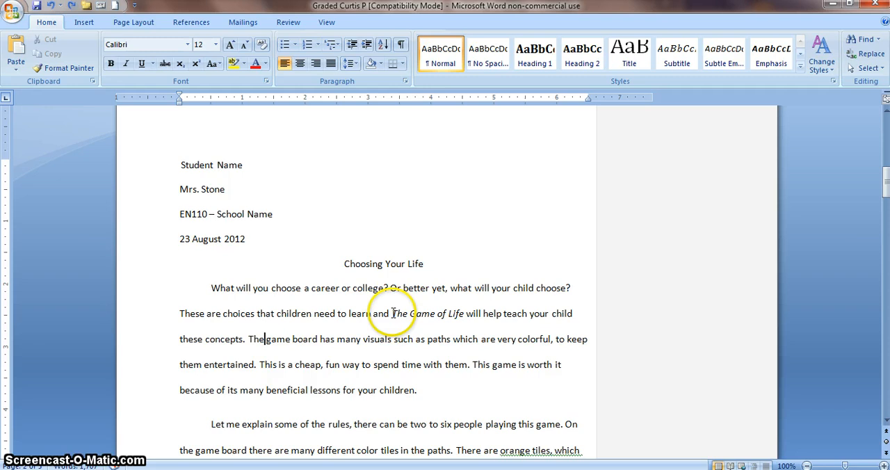
{"action": "mouse_move", "coordinate": [360, 433]}
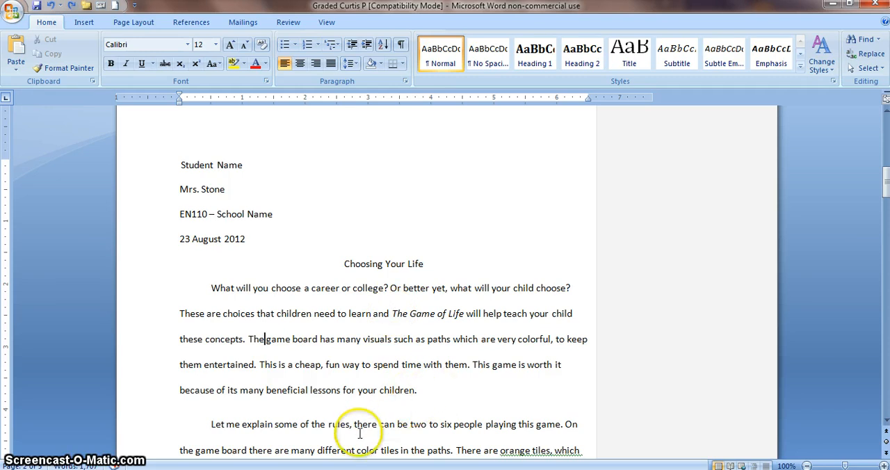
{"action": "mouse_move", "coordinate": [428, 393]}
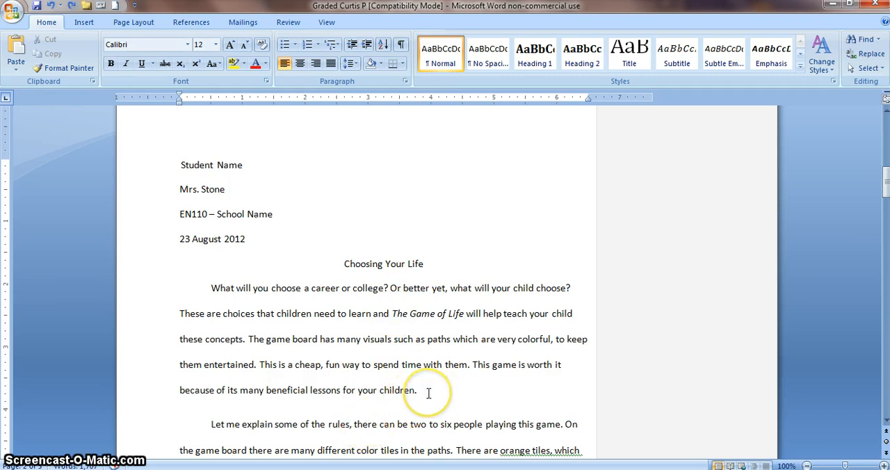
Step: Scroll through the essay, type 'Mrs. Stone', and place the cursor after the first paragraph
{"action": "scroll", "scroll_direction": "down", "scroll_amount": 3}
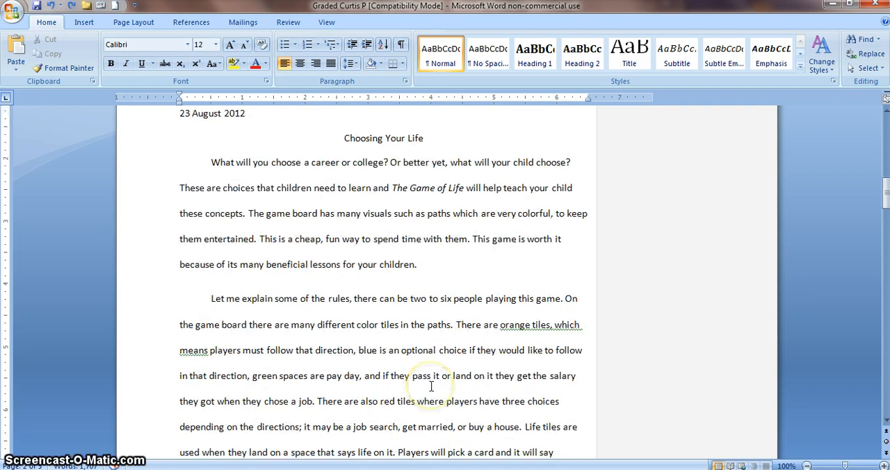
{"action": "scroll", "scroll_direction": "down", "scroll_amount": 3}
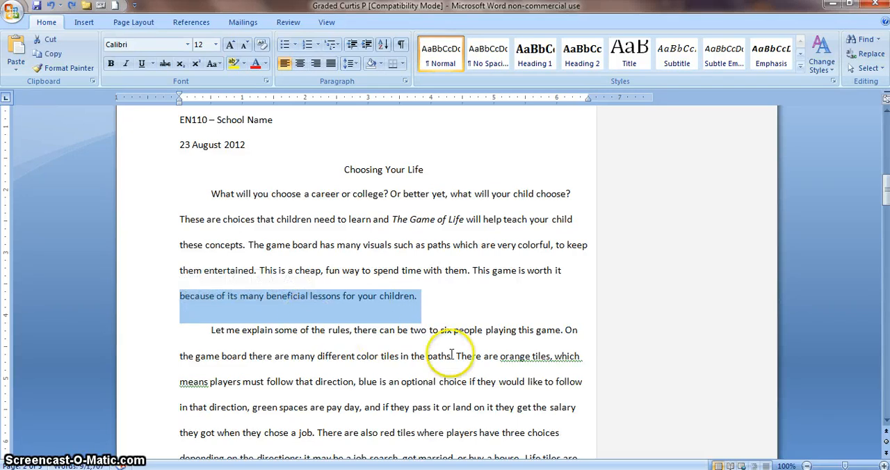
{"action": "type", "text": "Mrs. Stone"}
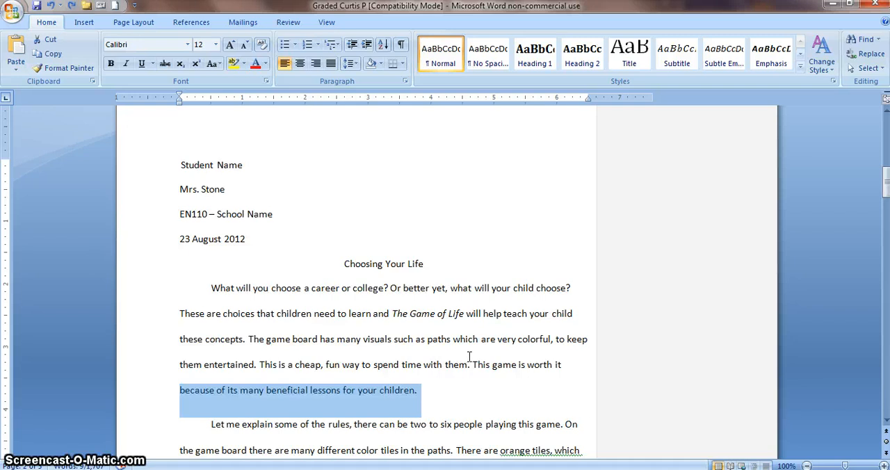
{"action": "left_click", "coordinate": [398, 398]}
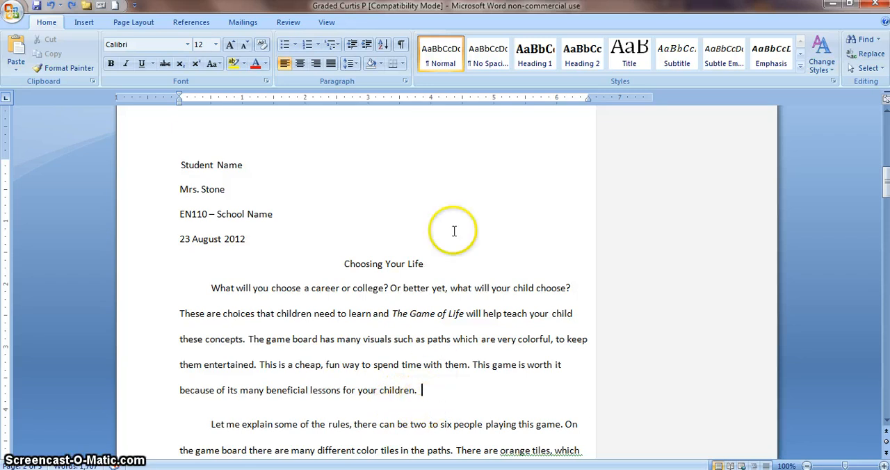
Step: Check the Paragraph settings, then select the title through the first paragraph
{"action": "left_click", "coordinate": [410, 81]}
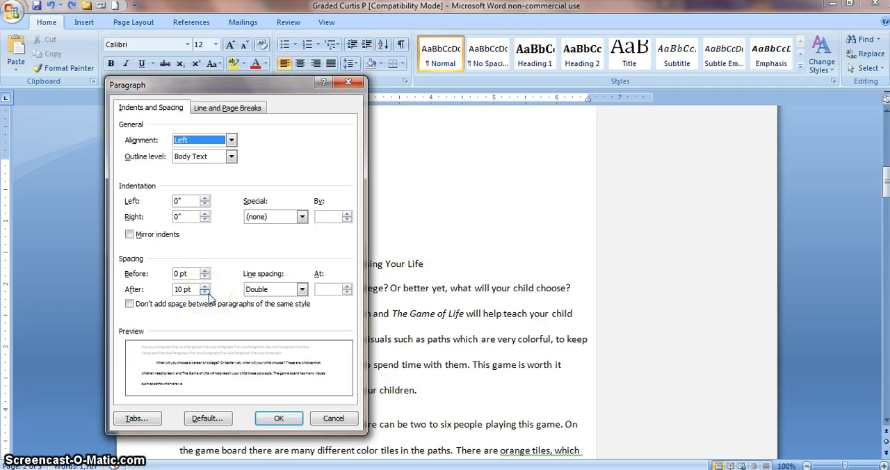
{"action": "left_click", "coordinate": [278, 418]}
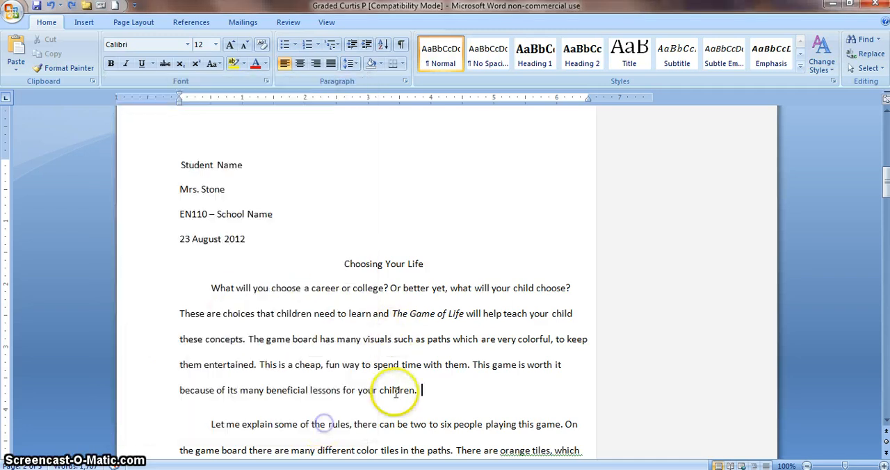
{"action": "left_click_drag", "start_coordinate": [344, 264], "coordinate": [415, 390]}
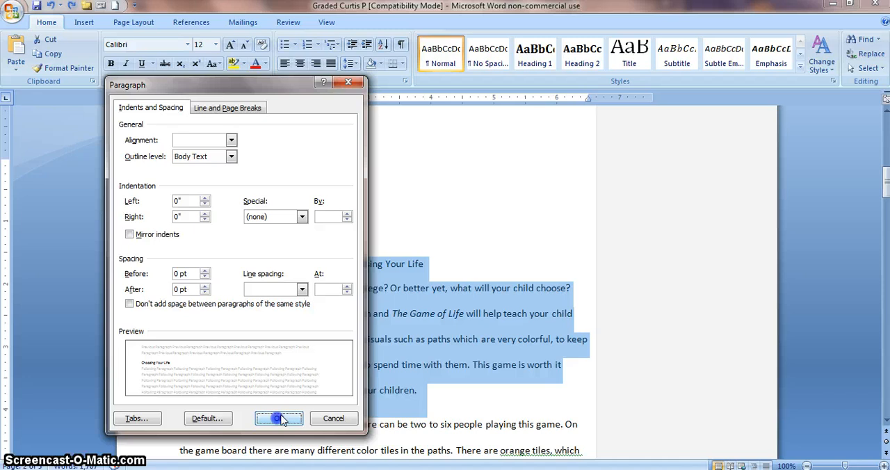
Step: Apply 0 pt spacing after, make the title double-spaced, and reselect through the first paragraph
{"action": "left_click", "coordinate": [278, 418]}
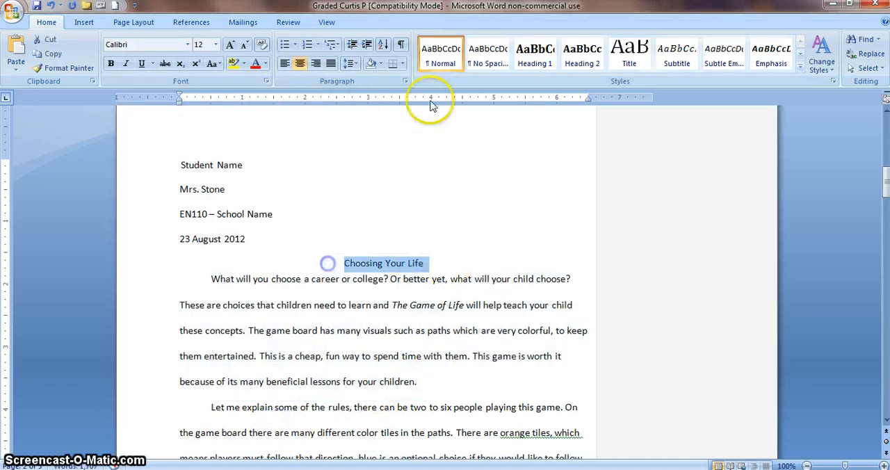
{"action": "left_click", "coordinate": [302, 290]}
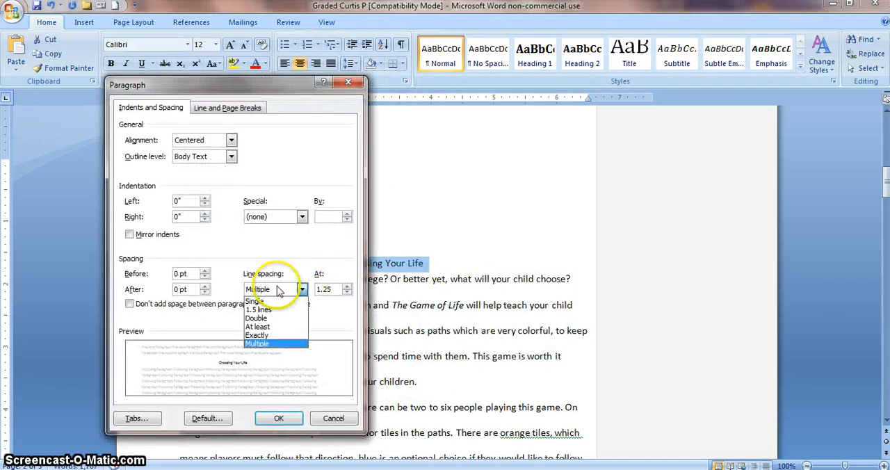
{"action": "left_click", "coordinate": [256, 318]}
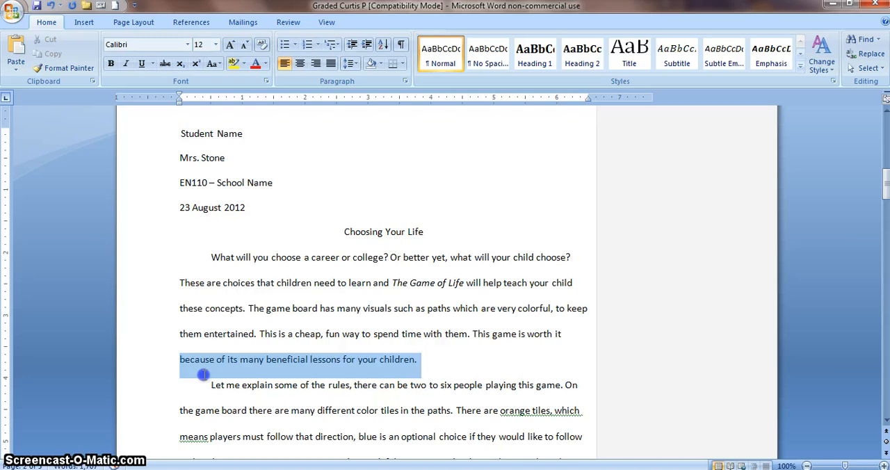
{"action": "left_click_drag", "start_coordinate": [204, 374], "coordinate": [331, 257]}
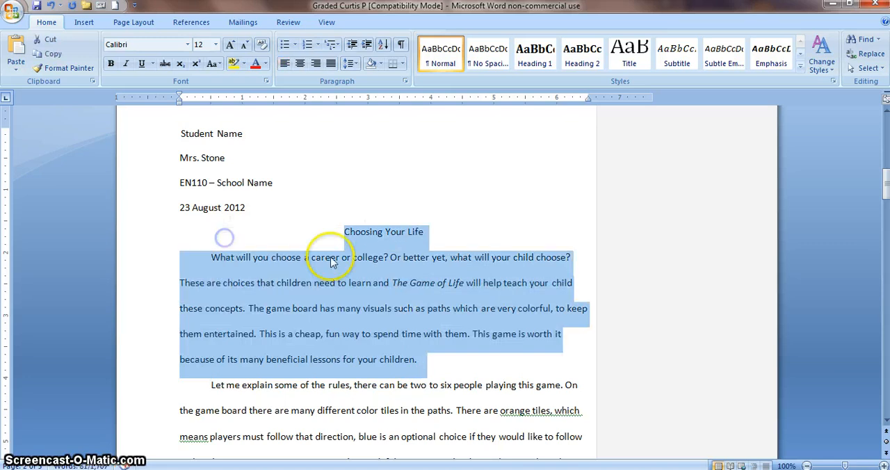